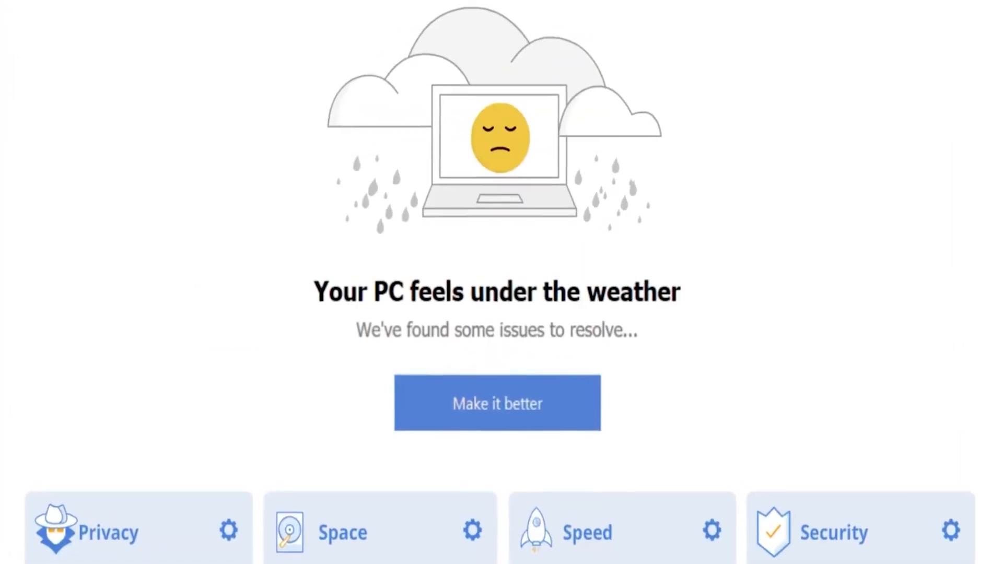
# Close the CCleaner health report window, returning to the Windows desktop
pyautogui.click(497, 403)
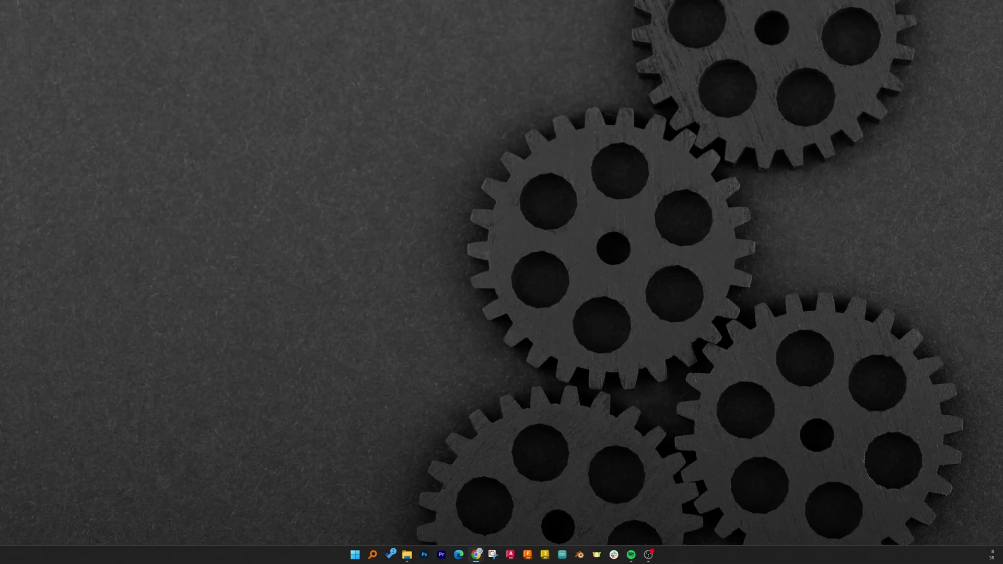
# Launch Chrome and search Google for 'download ccleaner'
pyautogui.click(457, 555)
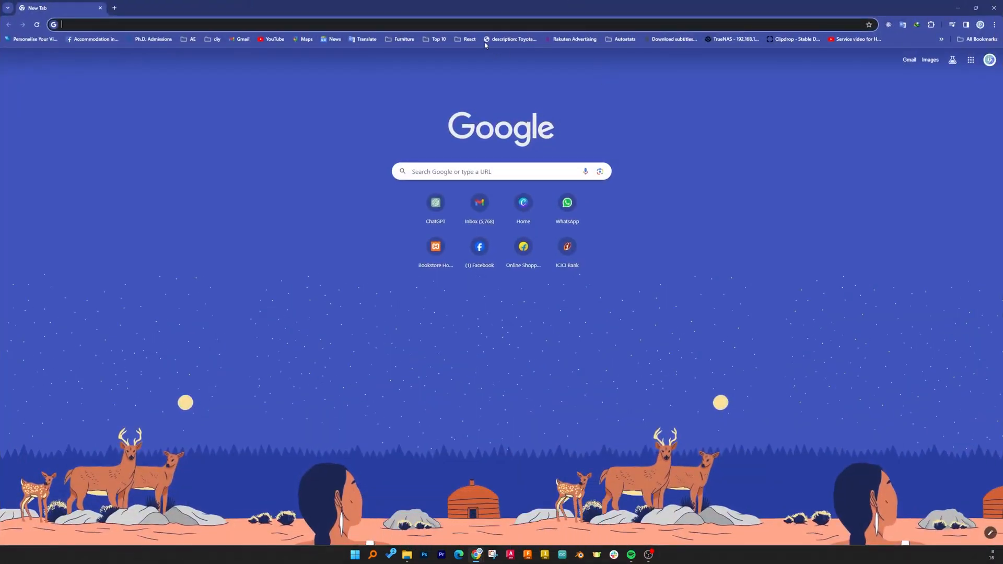
pyautogui.write('download cc')
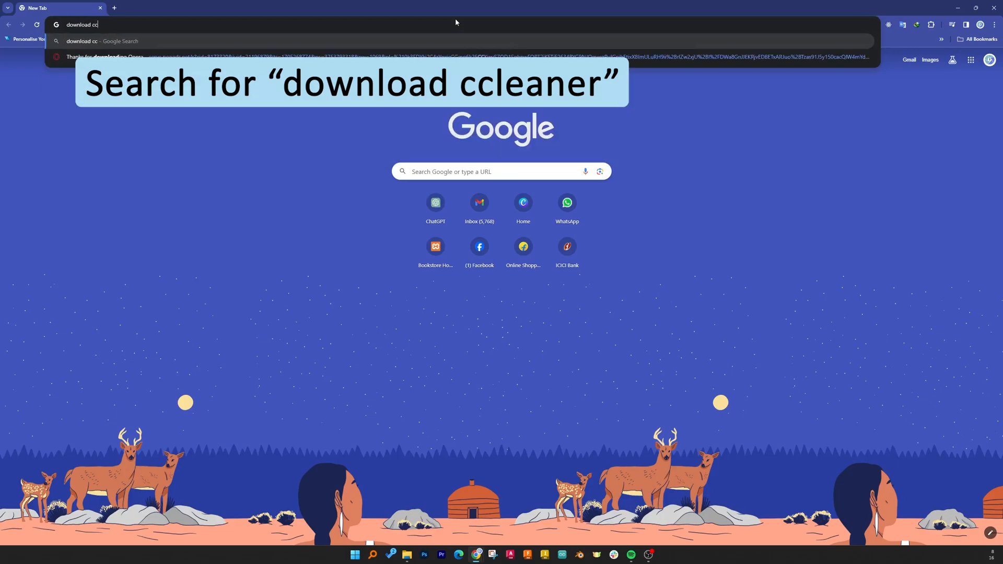
pyautogui.write('leaner')
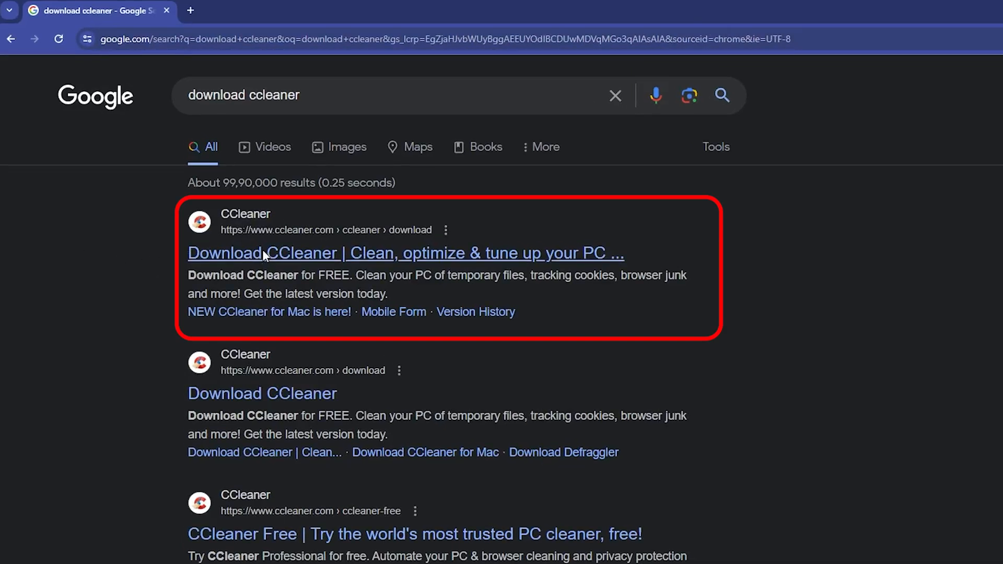
# Download ccsetup619.exe from CCleaner's site and show it in the Downloads > Programs folder
pyautogui.click(406, 253)
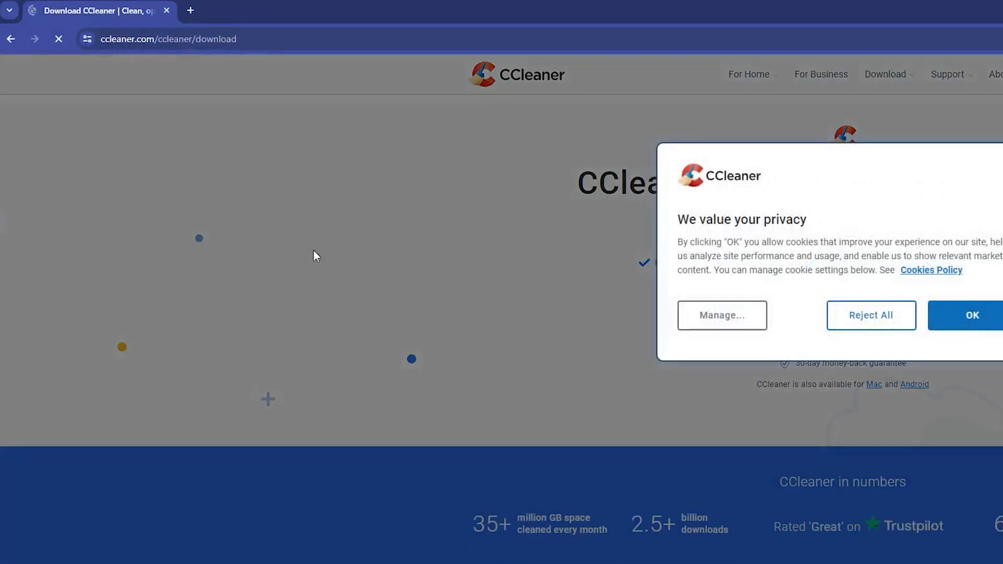
pyautogui.click(972, 315)
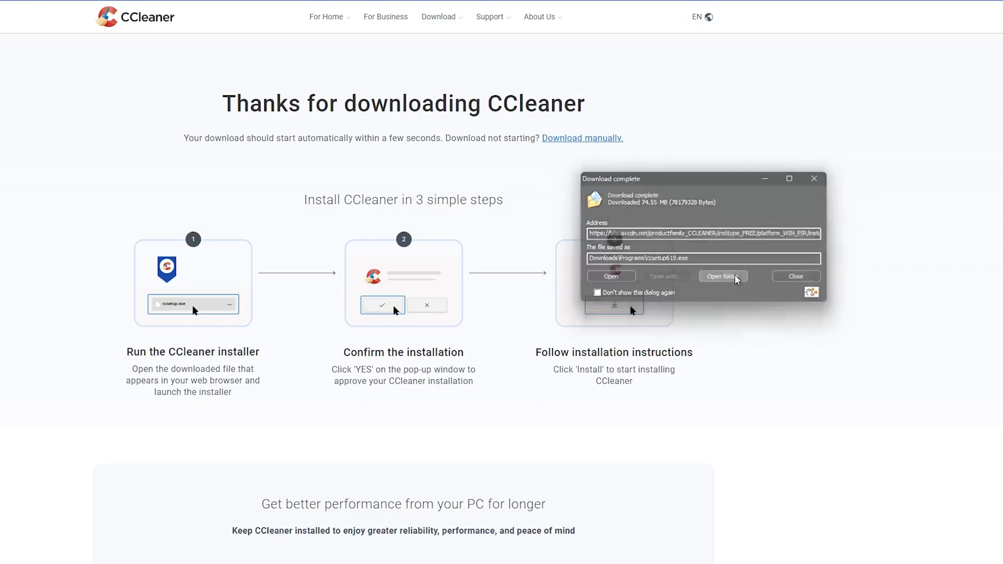
pyautogui.click(722, 276)
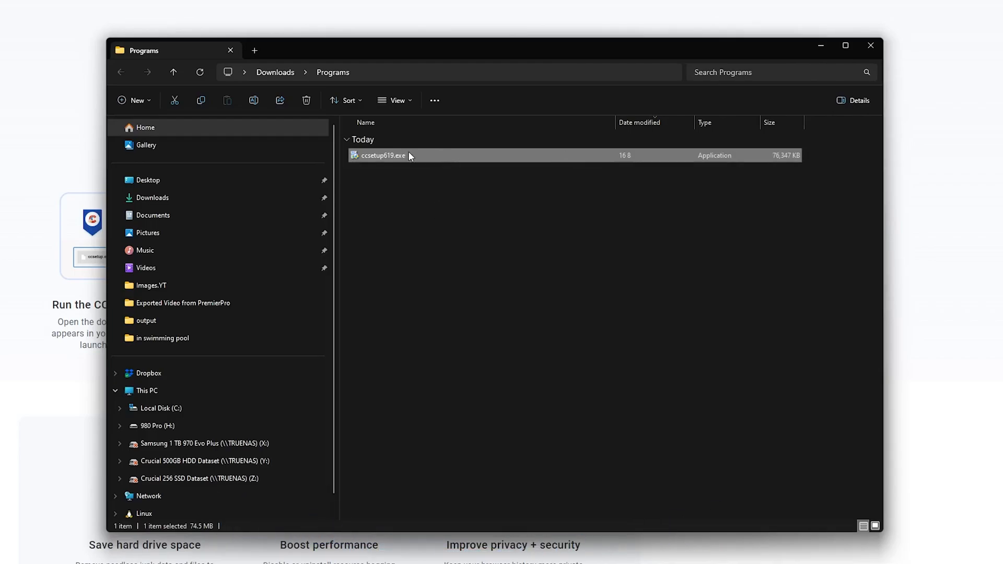
# Run ccsetup619.exe and show the CCleaner v6.19 custom install options
pyautogui.doubleClick(382, 156)
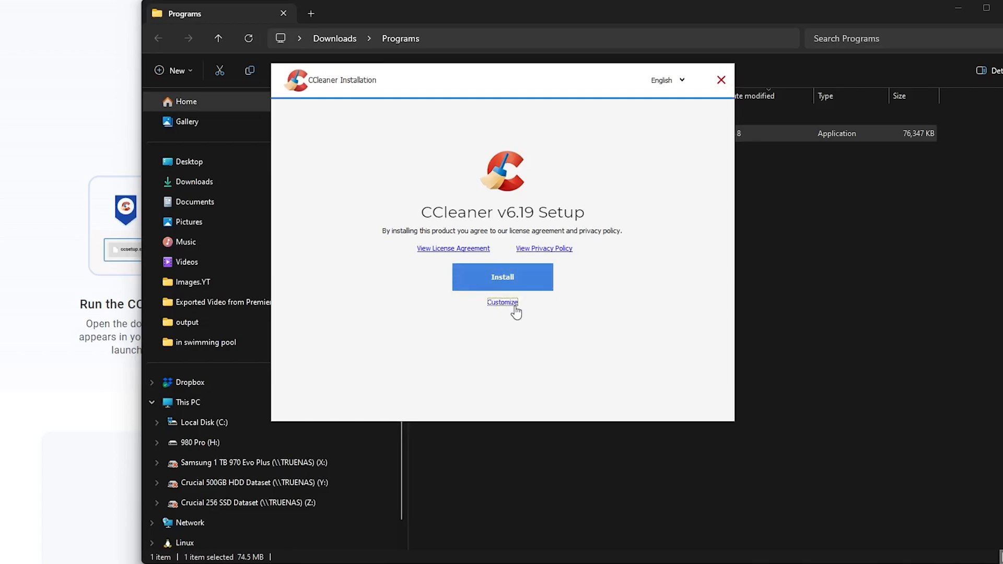
pyautogui.click(503, 302)
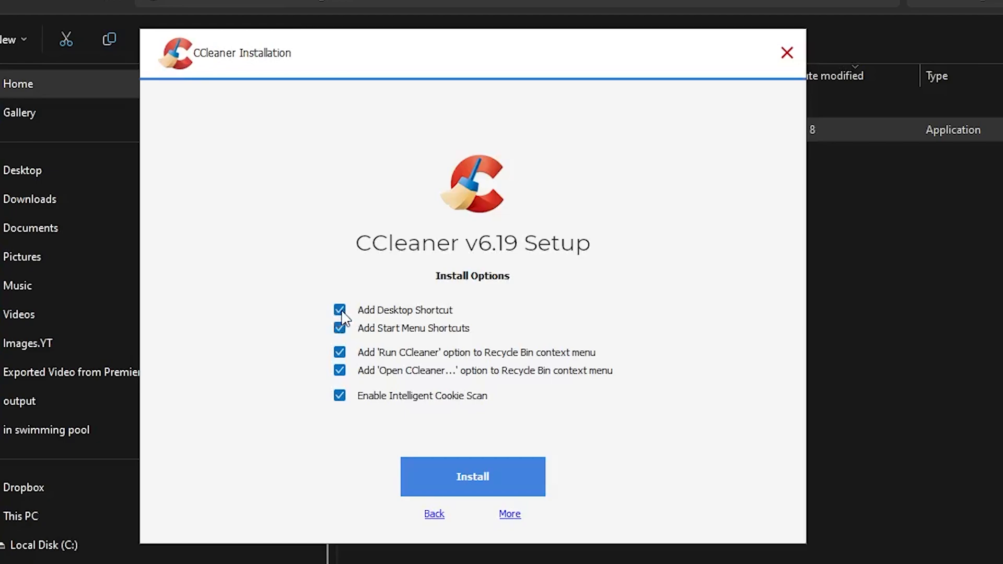
# Disable the desktop and Start Menu shortcuts, keeping Recycle Bin and cookie scan options on
pyautogui.click(339, 310)
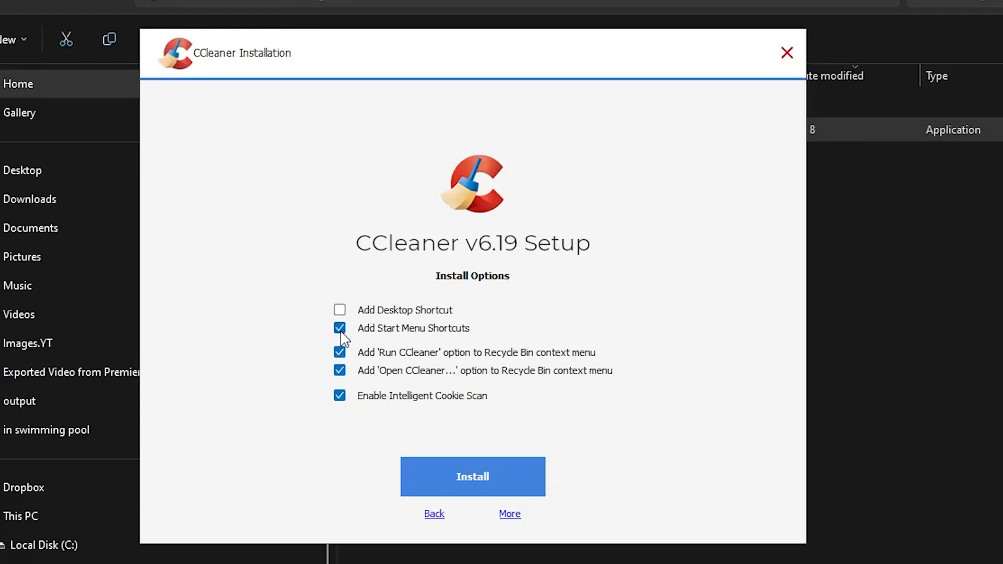
pyautogui.click(339, 328)
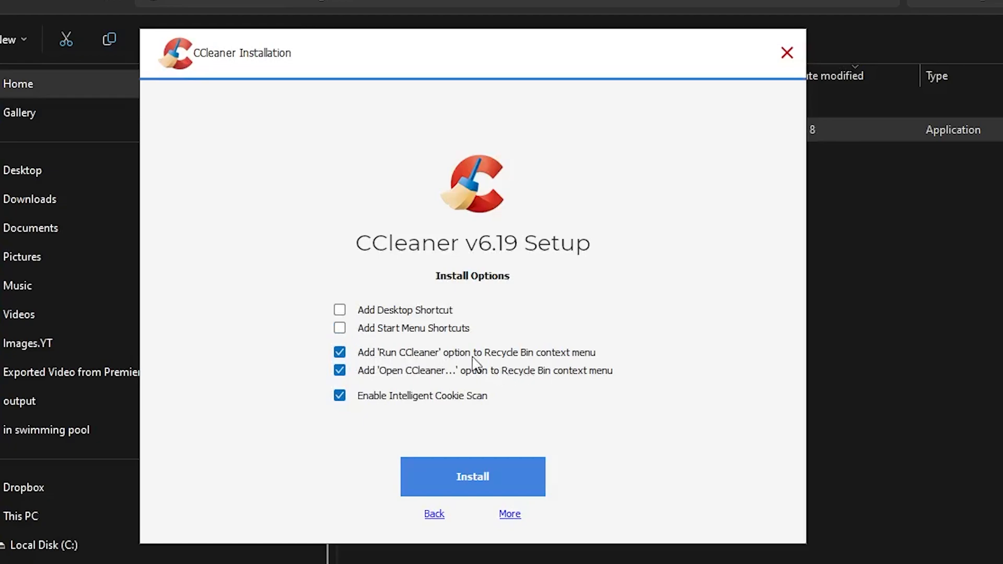
pyautogui.moveTo(390, 356)
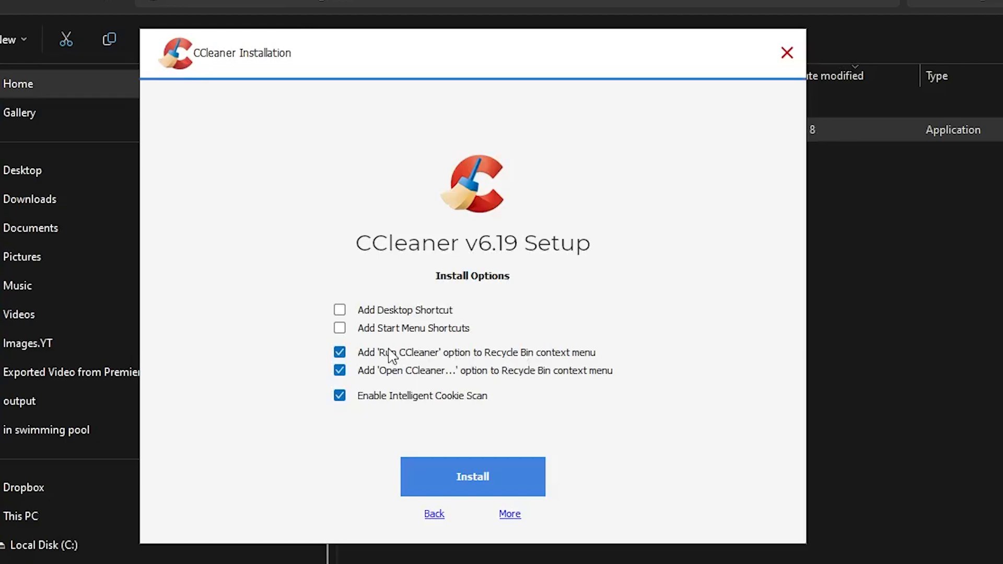
pyautogui.moveTo(374, 365)
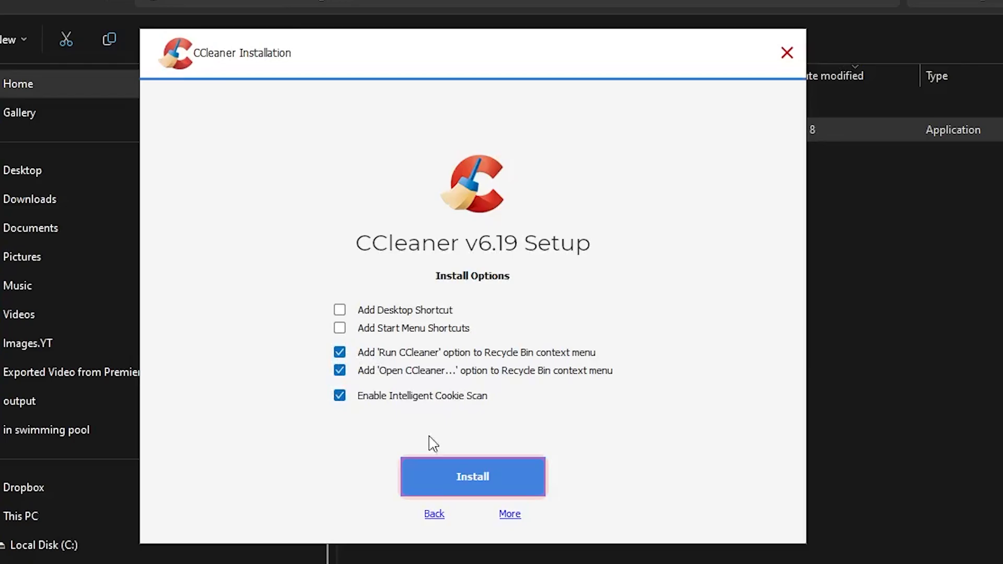
# Install CCleaner v6.19 with the chosen options until setup completes
pyautogui.click(472, 477)
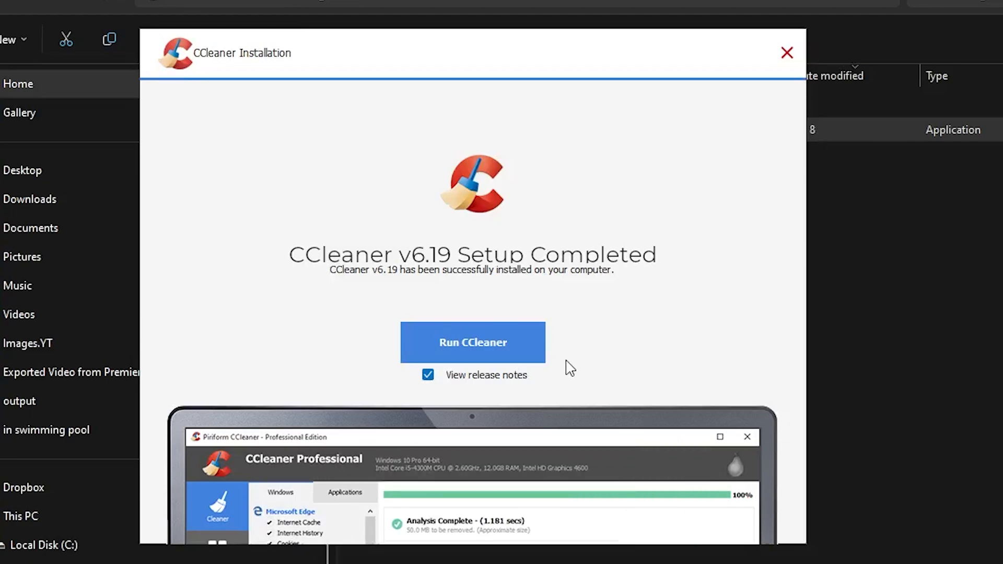
pyautogui.moveTo(730, 275)
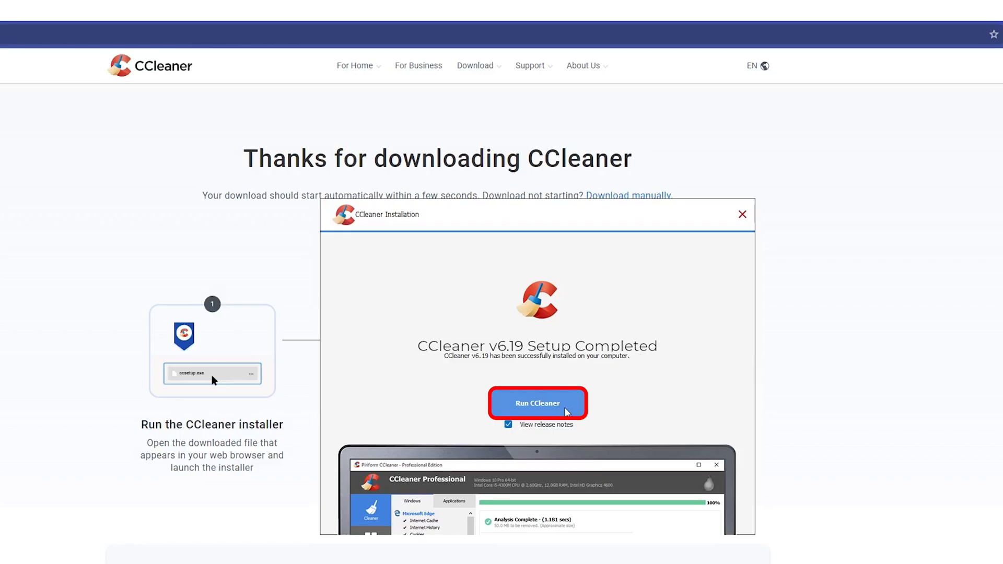
# Run the newly installed CCleaner Free and scroll through the v6.19 release notes
pyautogui.click(537, 403)
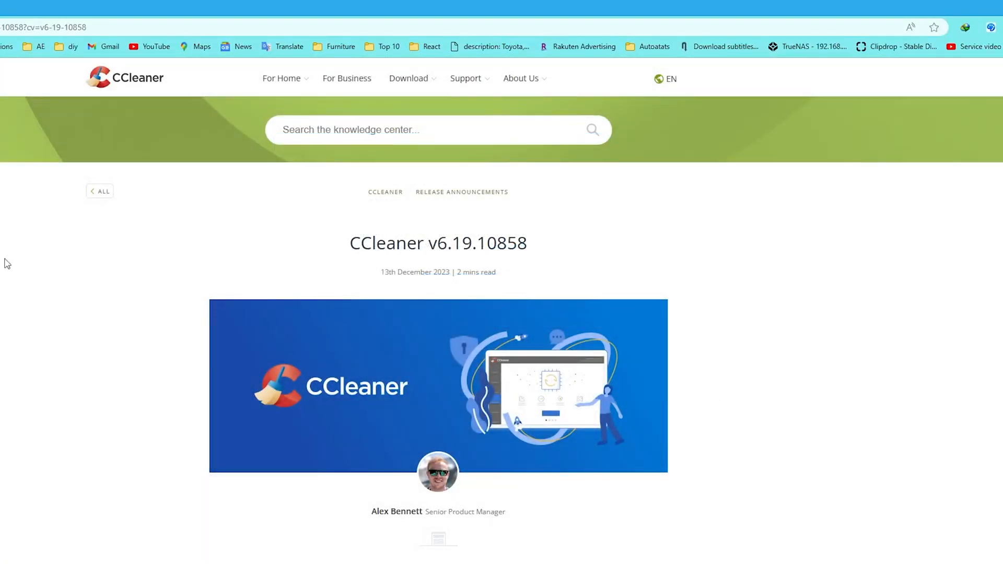
pyautogui.scroll(-3)
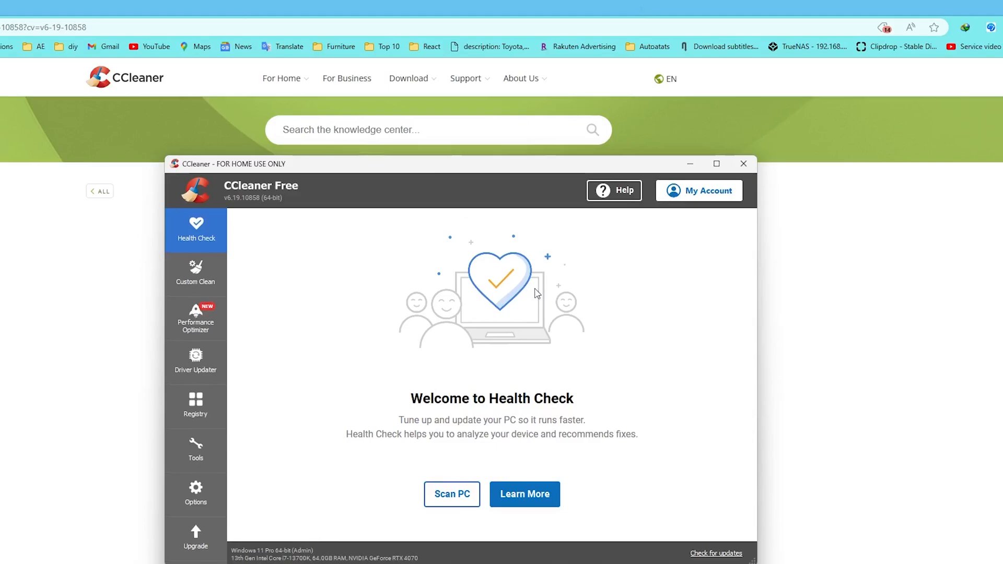
pyautogui.scroll(-3)
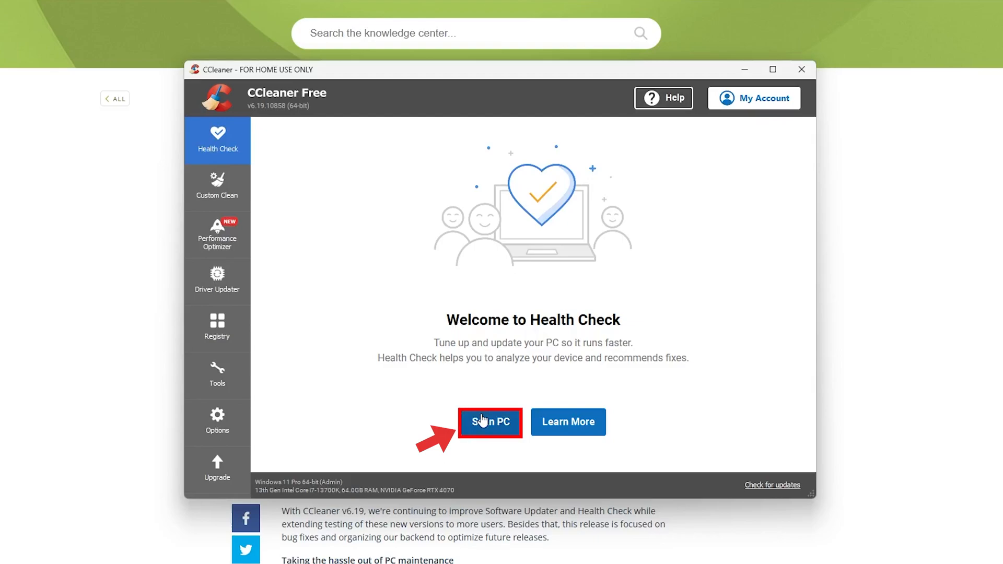
# Start the Health Check scan, allowing Edge and Chrome to close for scanning
pyautogui.click(490, 421)
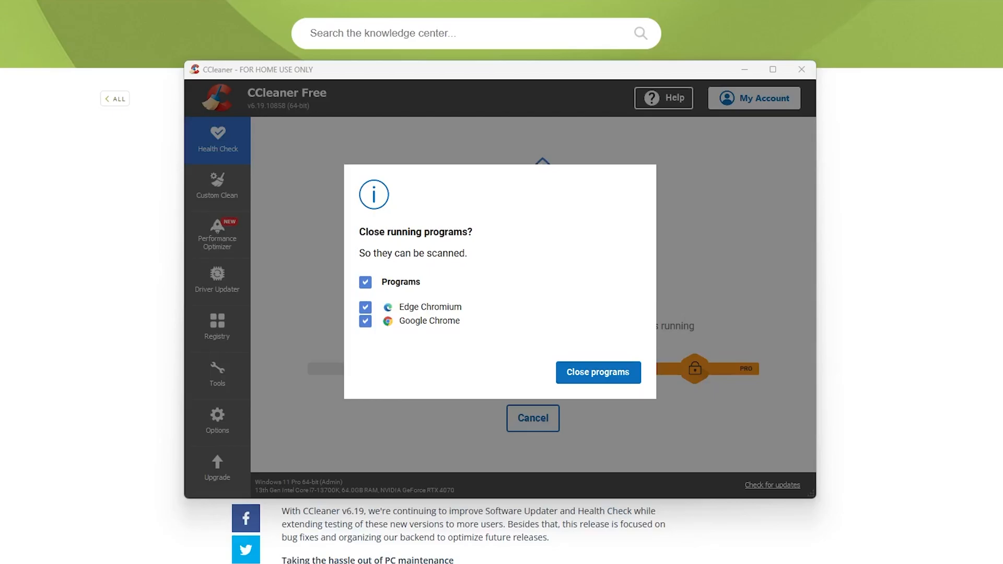
pyautogui.moveTo(774, 237)
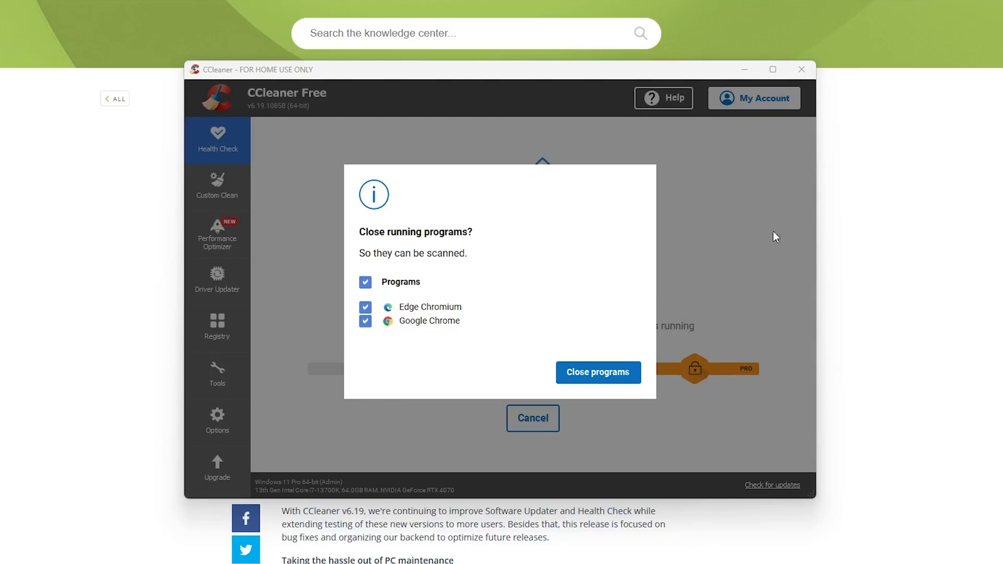
pyautogui.click(598, 372)
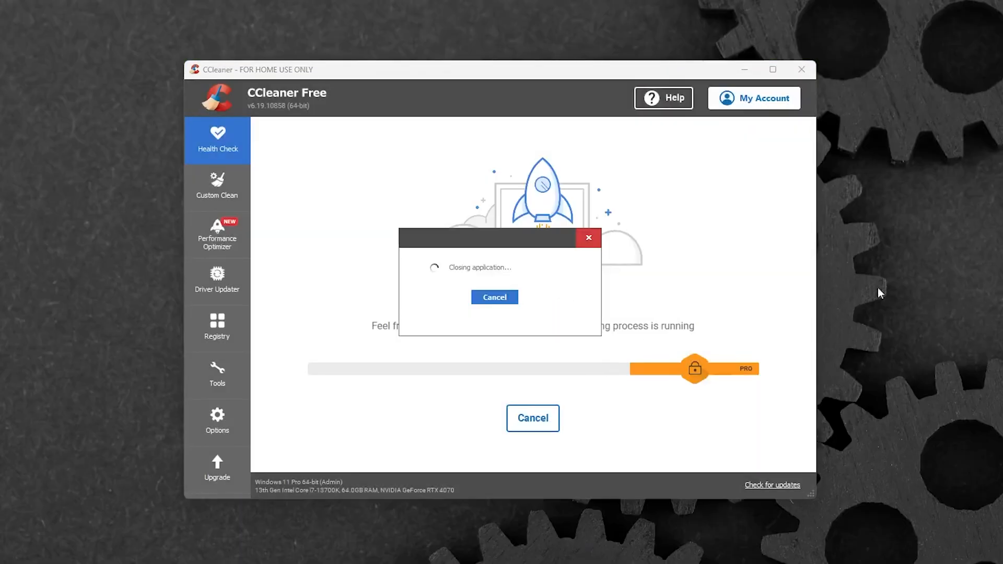
pyautogui.moveTo(535, 289)
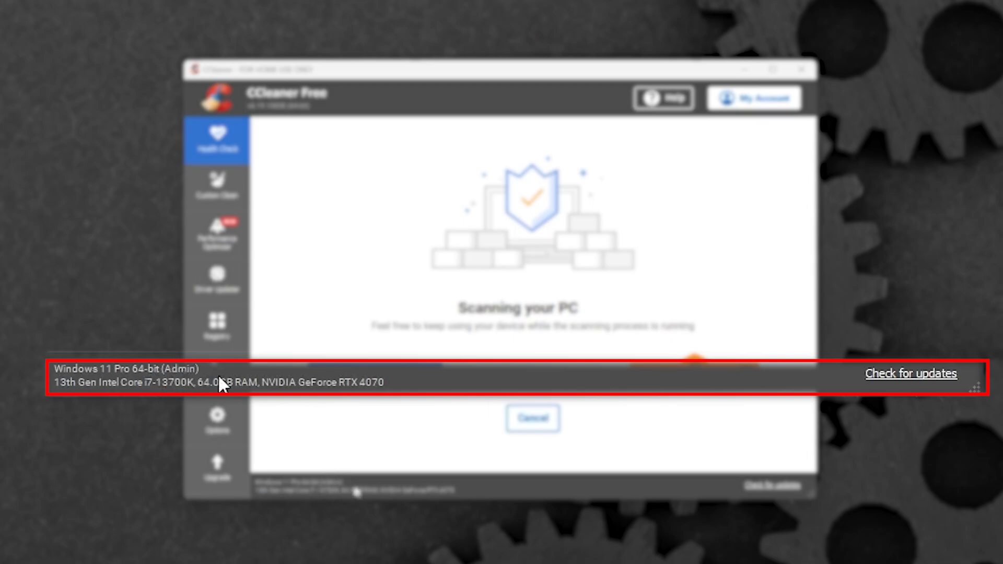
pyautogui.moveTo(67, 395)
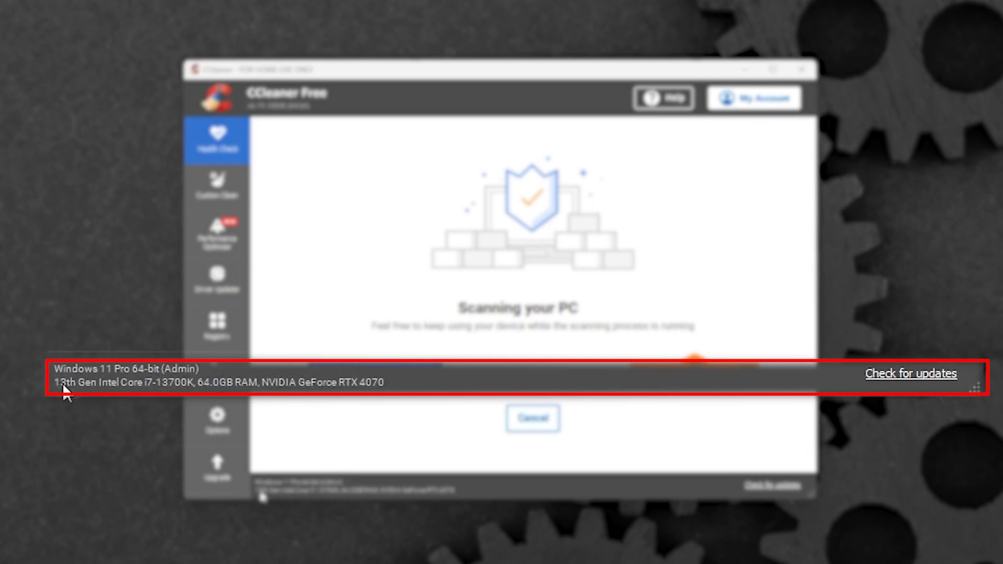
pyautogui.moveTo(172, 397)
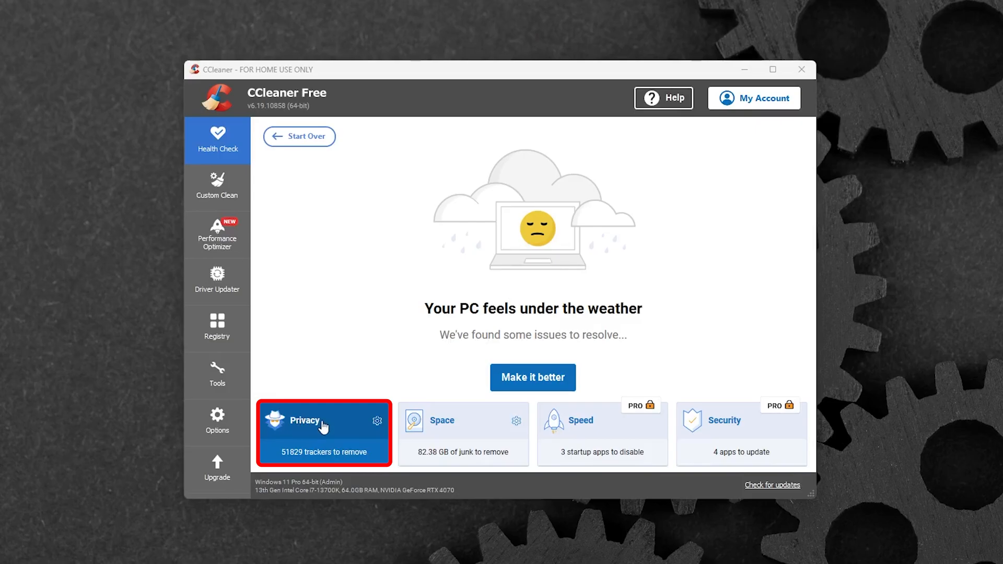
# Review the Privacy, Space, Security and Speed findings, then switch to Custom Clean
pyautogui.click(323, 433)
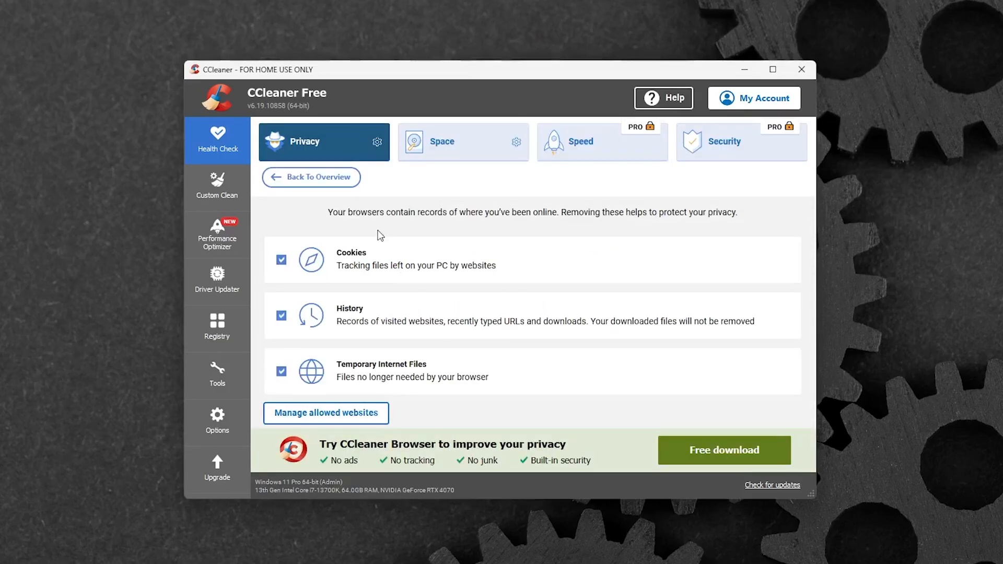
pyautogui.click(441, 141)
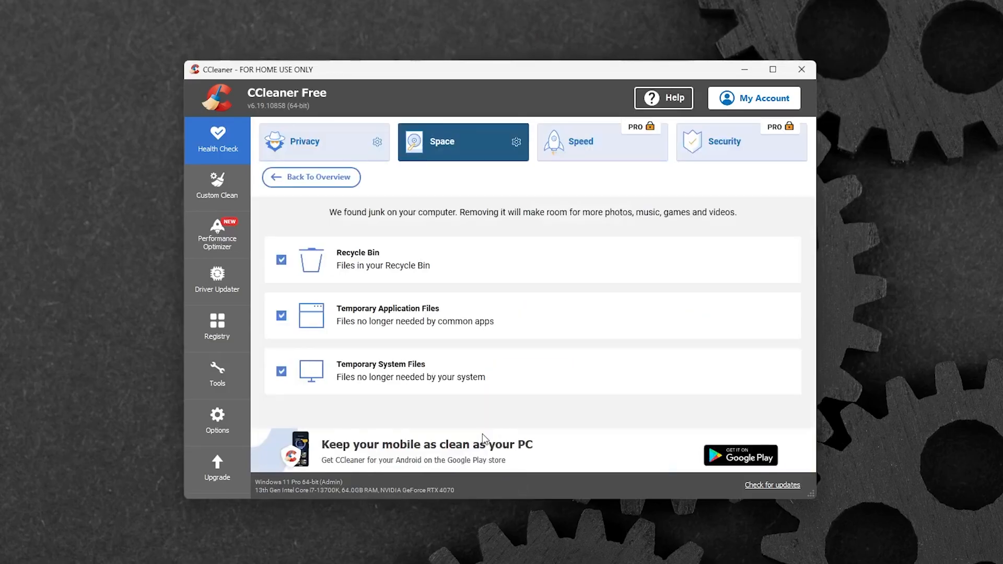
pyautogui.moveTo(472, 384)
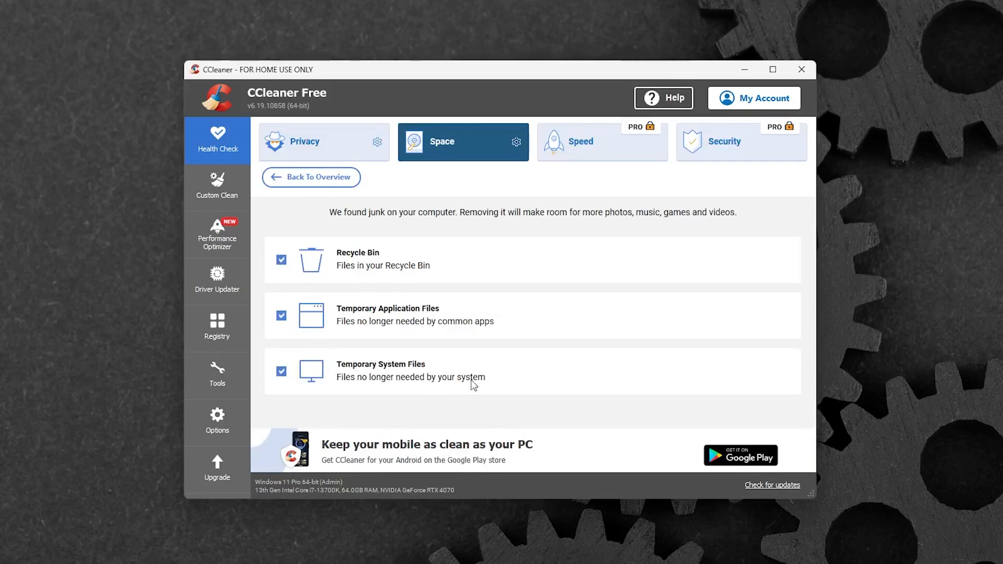
pyautogui.click(579, 141)
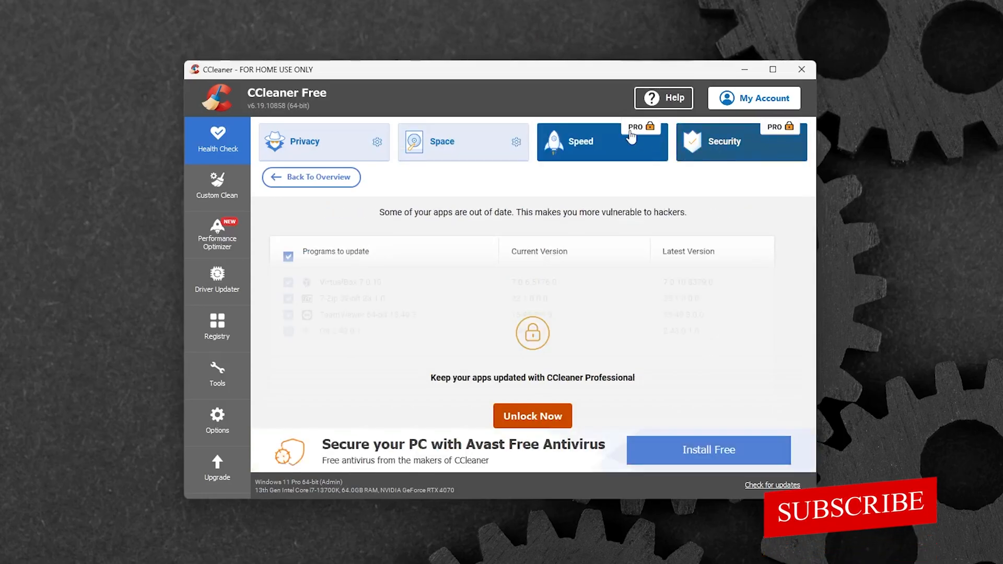
pyautogui.click(601, 141)
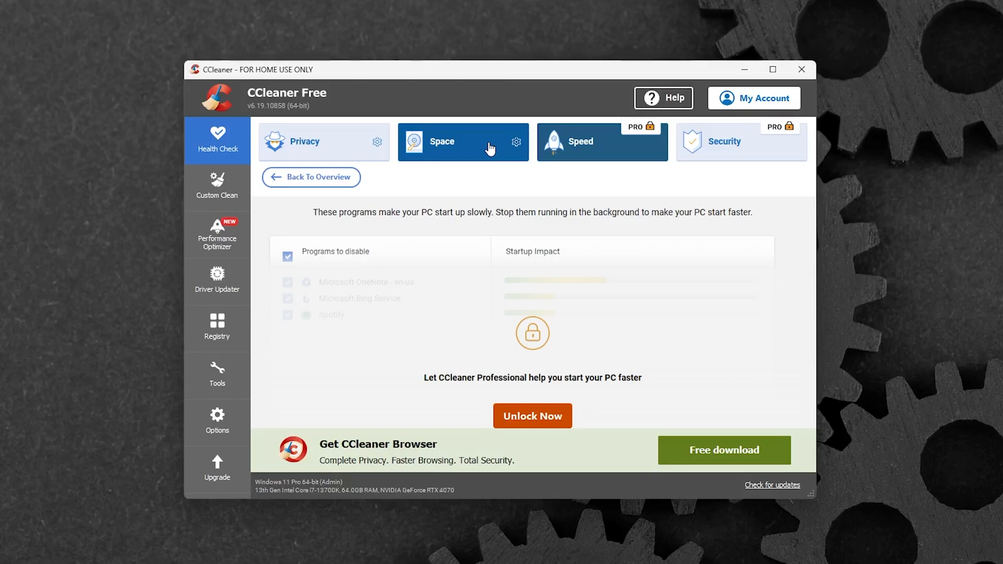
pyautogui.moveTo(518, 202)
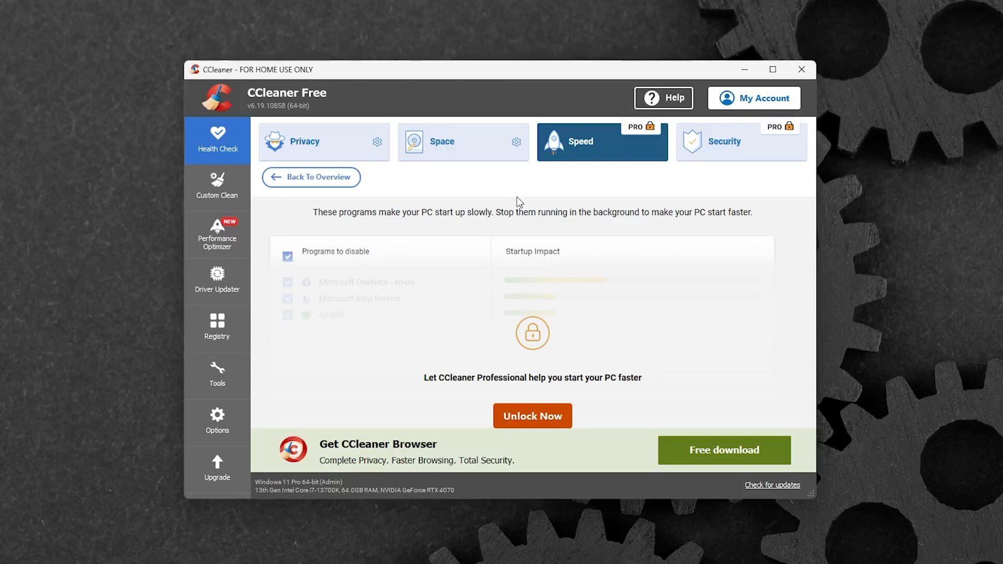
pyautogui.moveTo(499, 189)
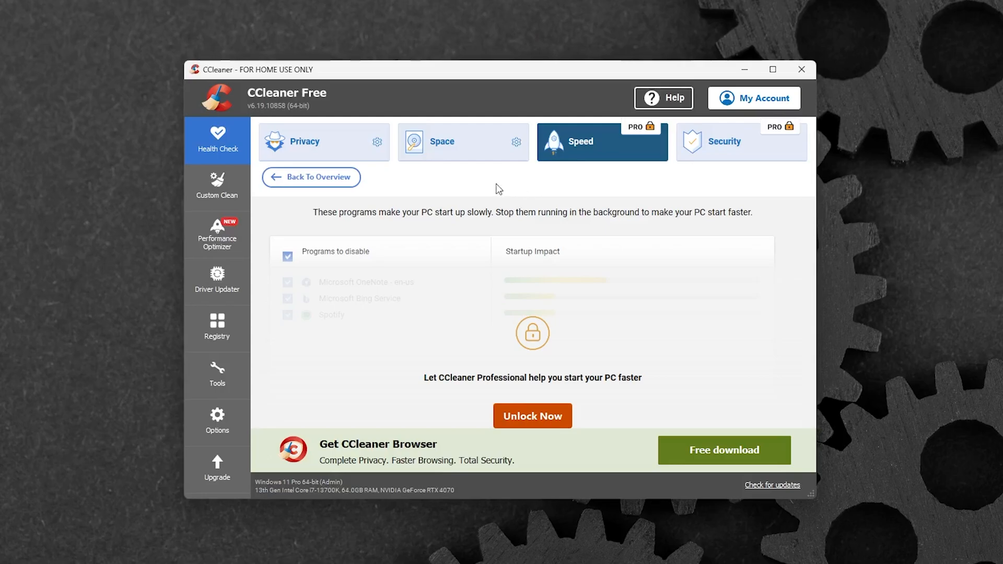
pyautogui.click(218, 187)
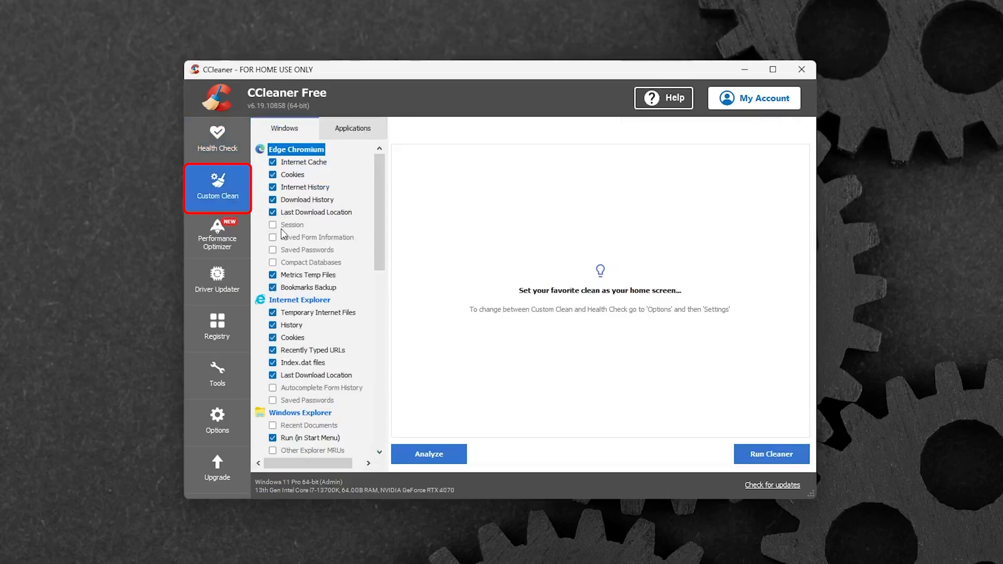
# Walk through Performance Optimizer's intro and scan, reporting 31 programs slowing the PC
pyautogui.click(218, 235)
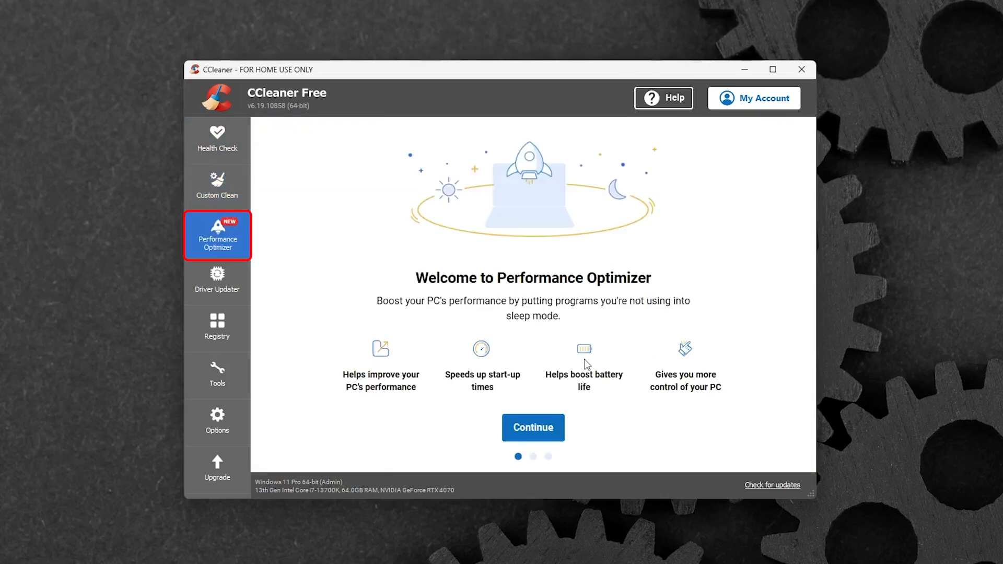
pyautogui.click(531, 427)
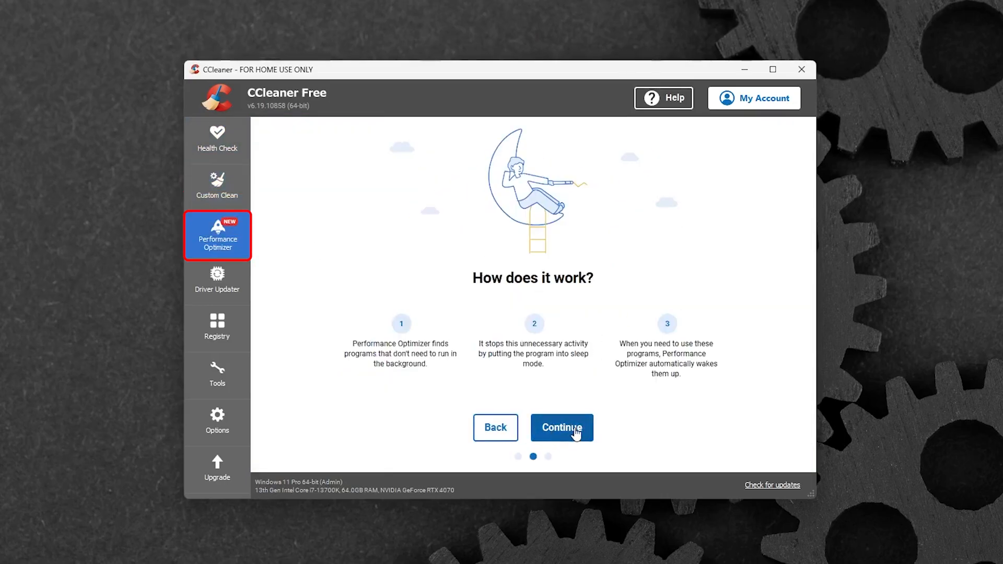
pyautogui.click(561, 427)
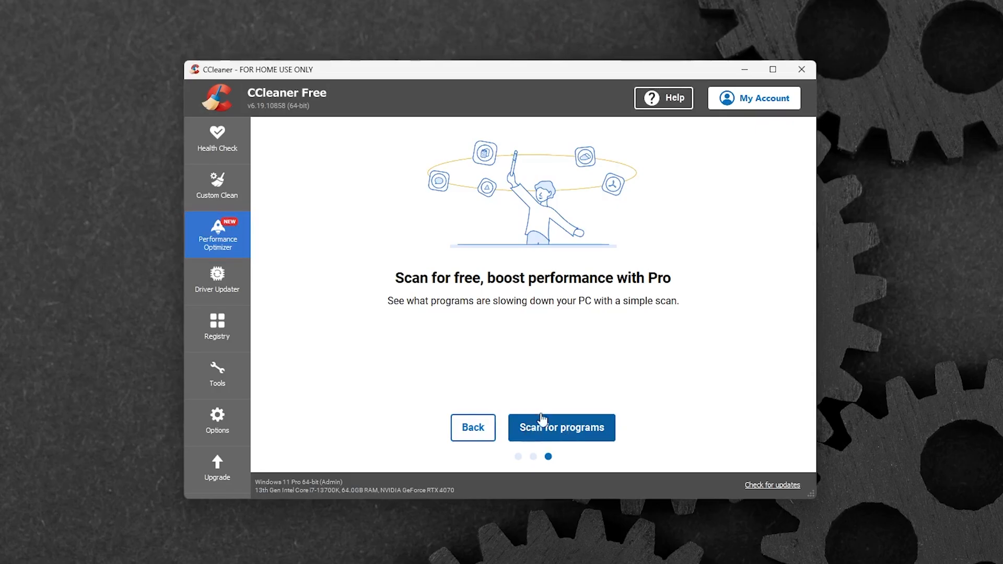
pyautogui.click(561, 428)
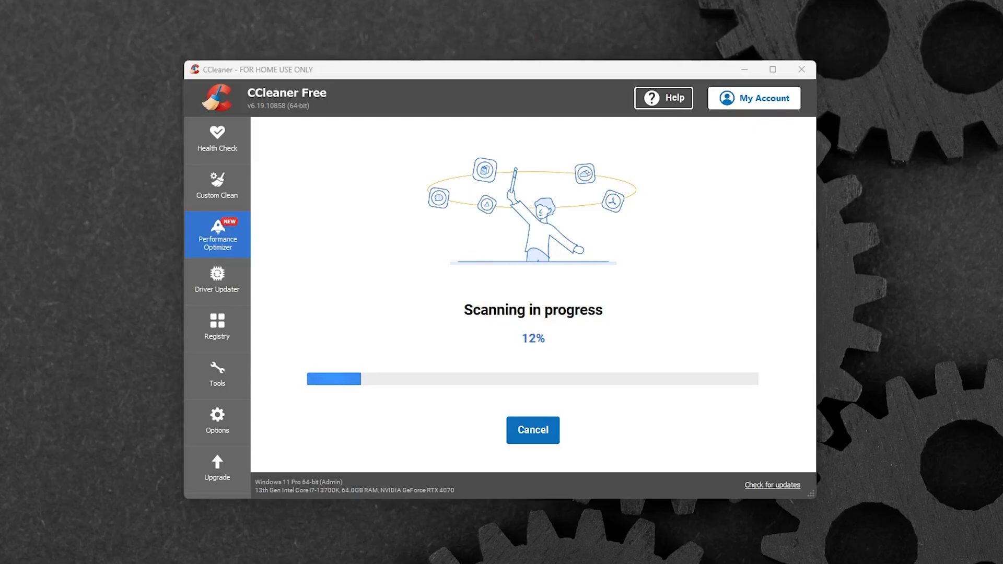
pyautogui.click(532, 429)
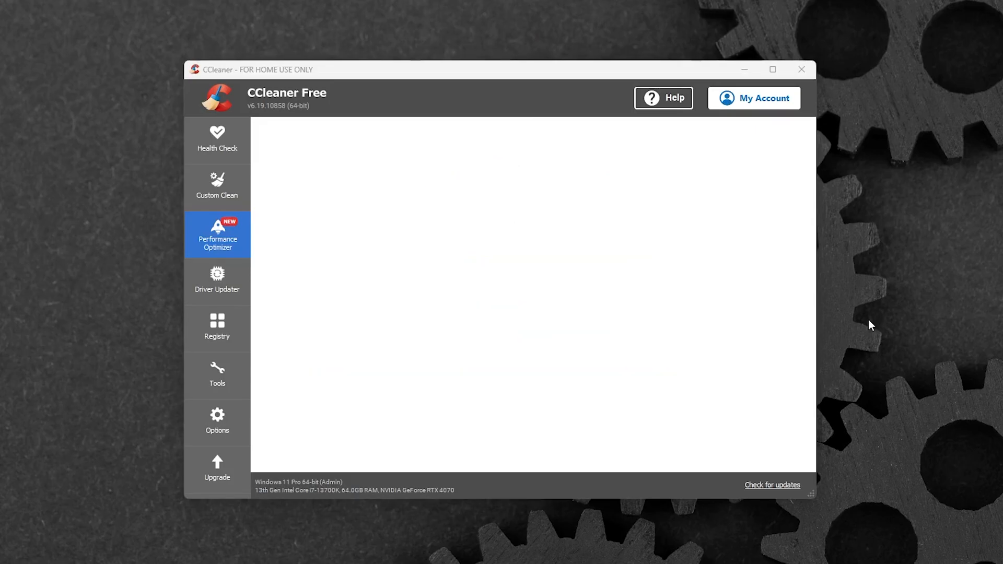
pyautogui.click(217, 234)
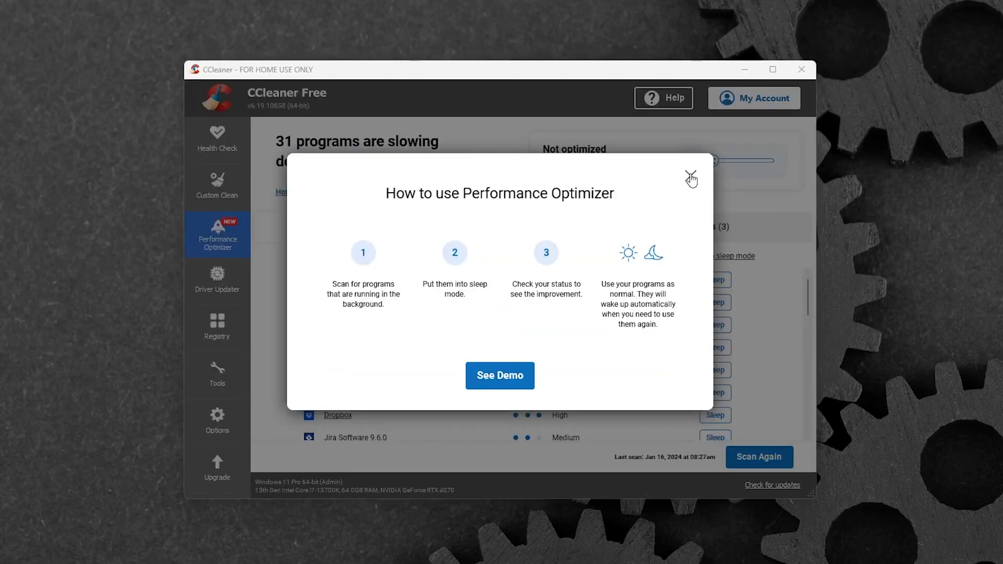
# Dismiss the 'How to use Performance Optimizer' guide to reveal the 31 active high-impact programs
pyautogui.click(690, 177)
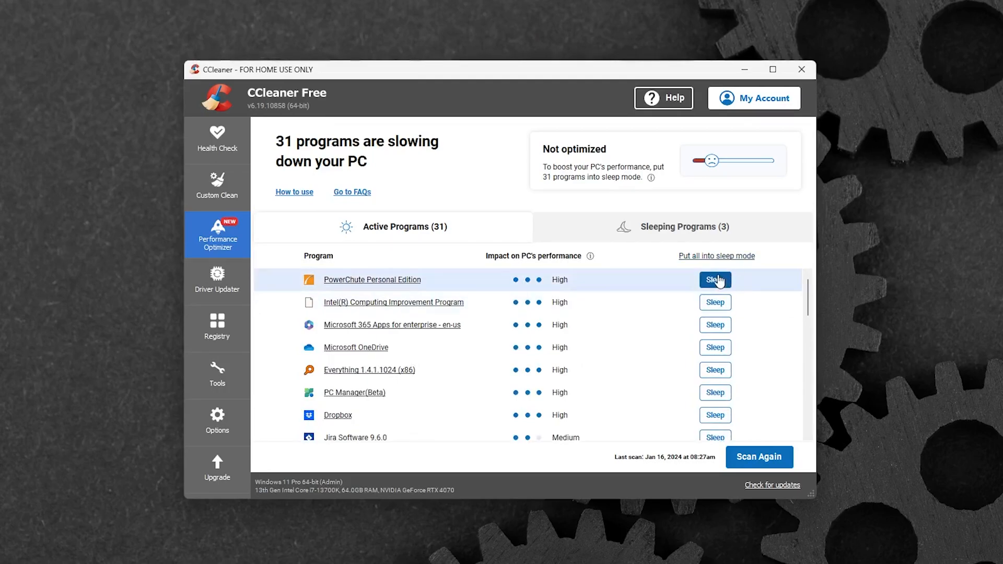
pyautogui.moveTo(714, 302)
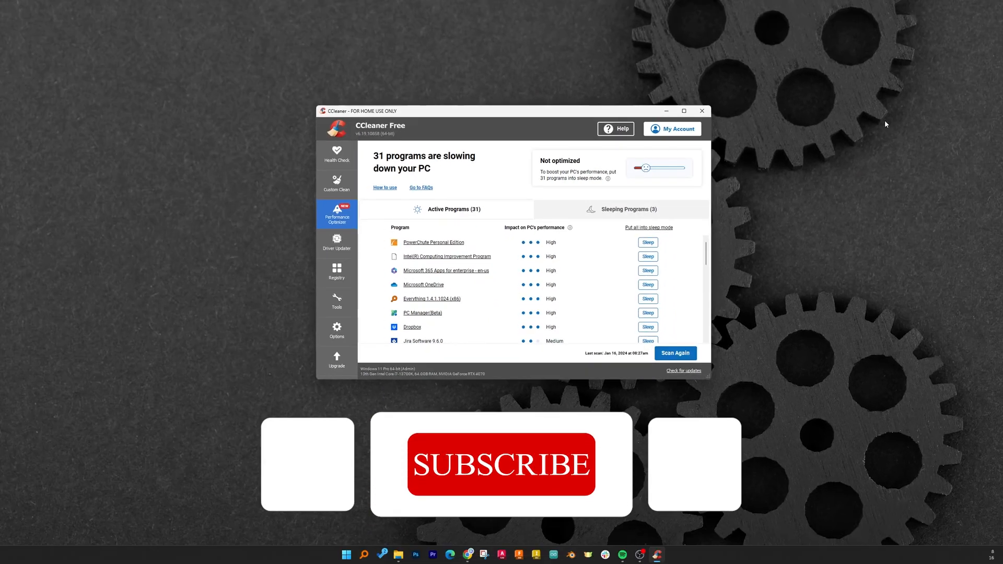
pyautogui.click(500, 464)
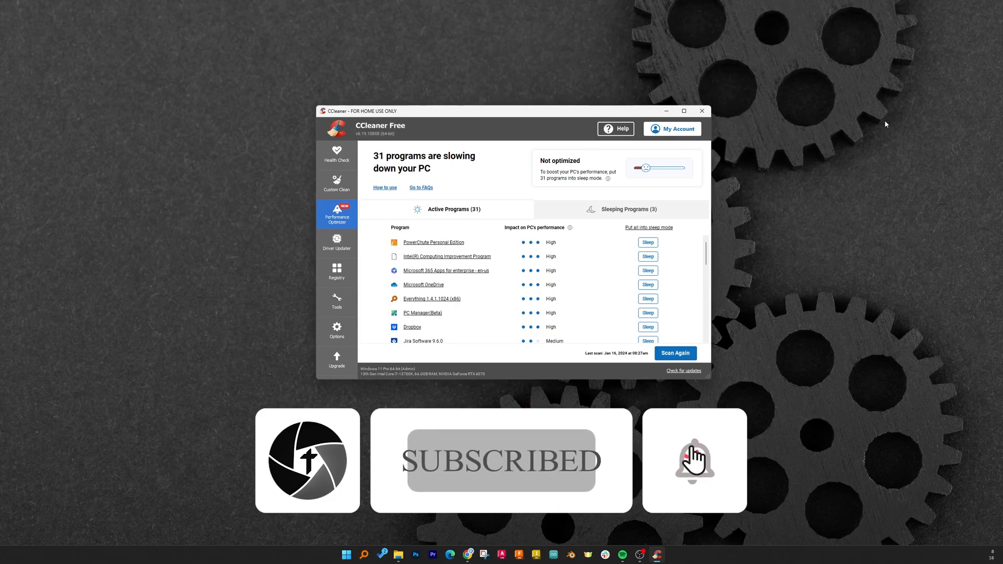